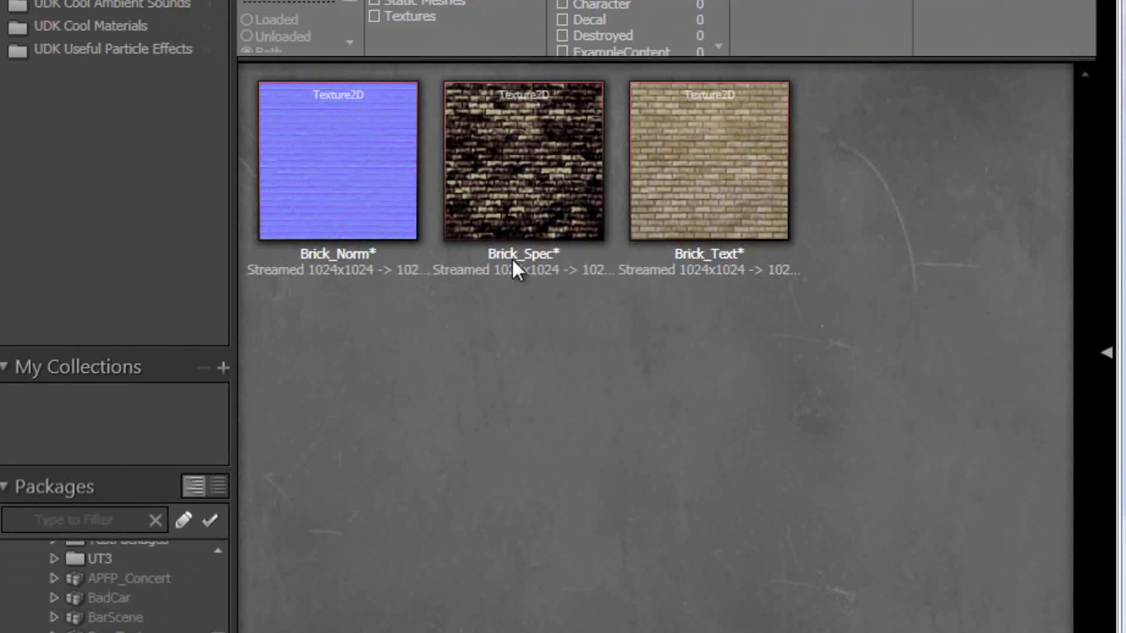
mouse_move(343, 277)
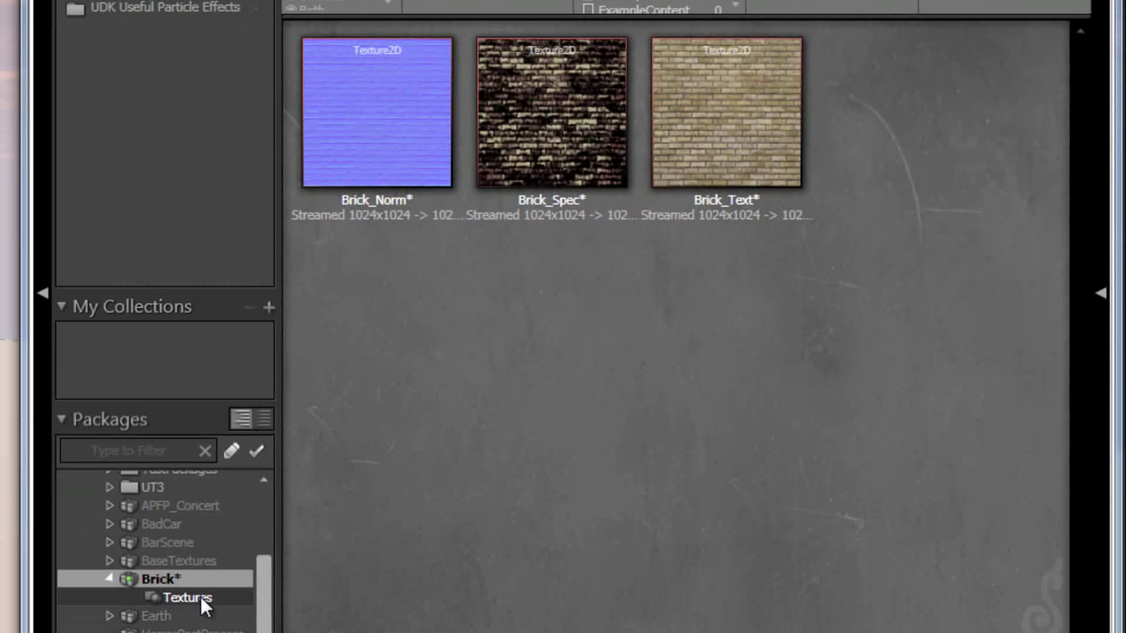
Create a new material named Brick_Mat in the Brick package under a Materials grouping
left_click(188, 597)
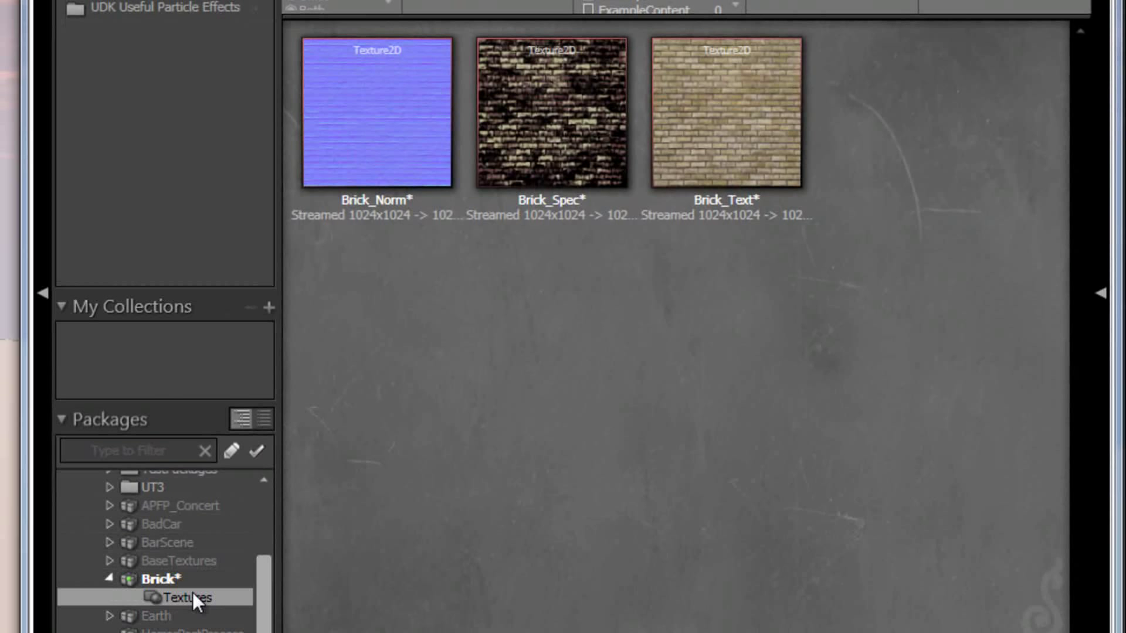
mouse_move(226, 597)
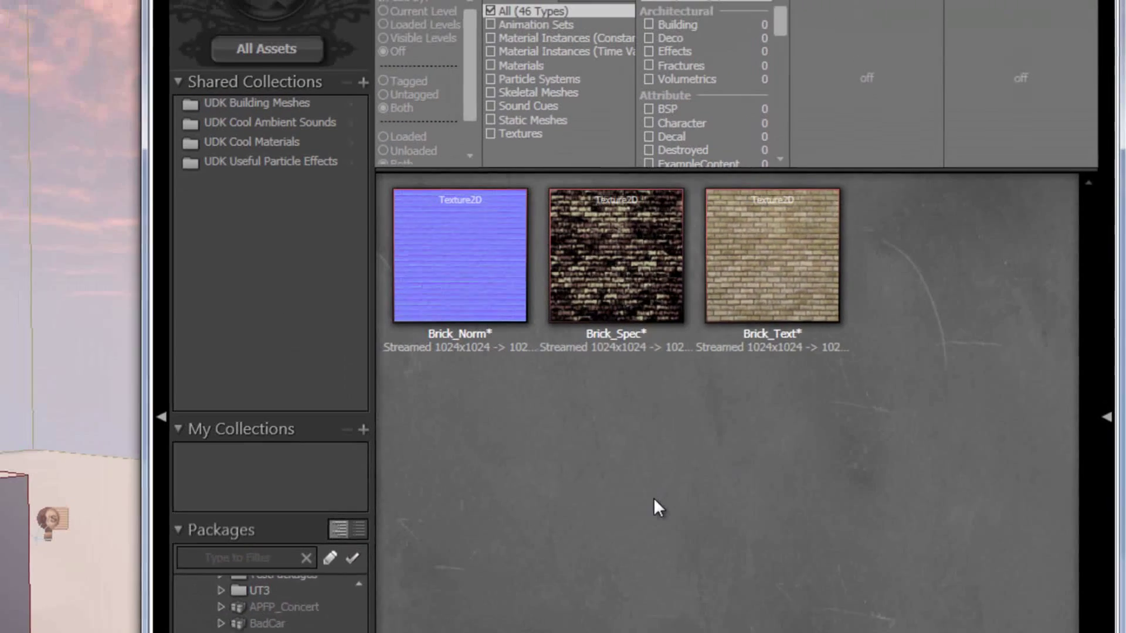
right_click(657, 506)
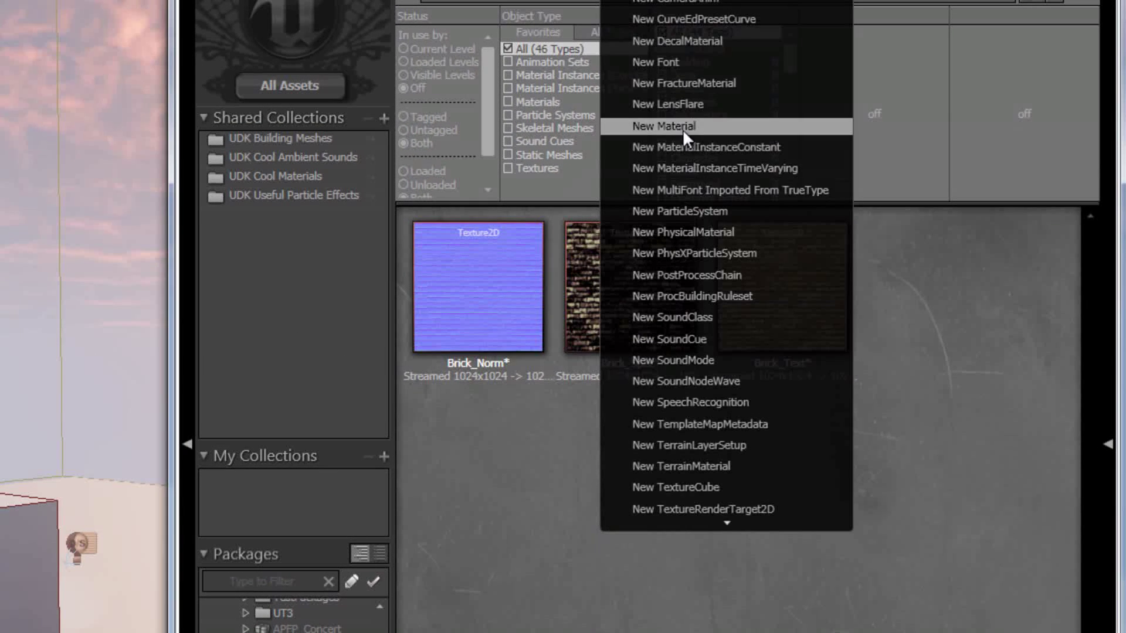
left_click(664, 127)
type("M")
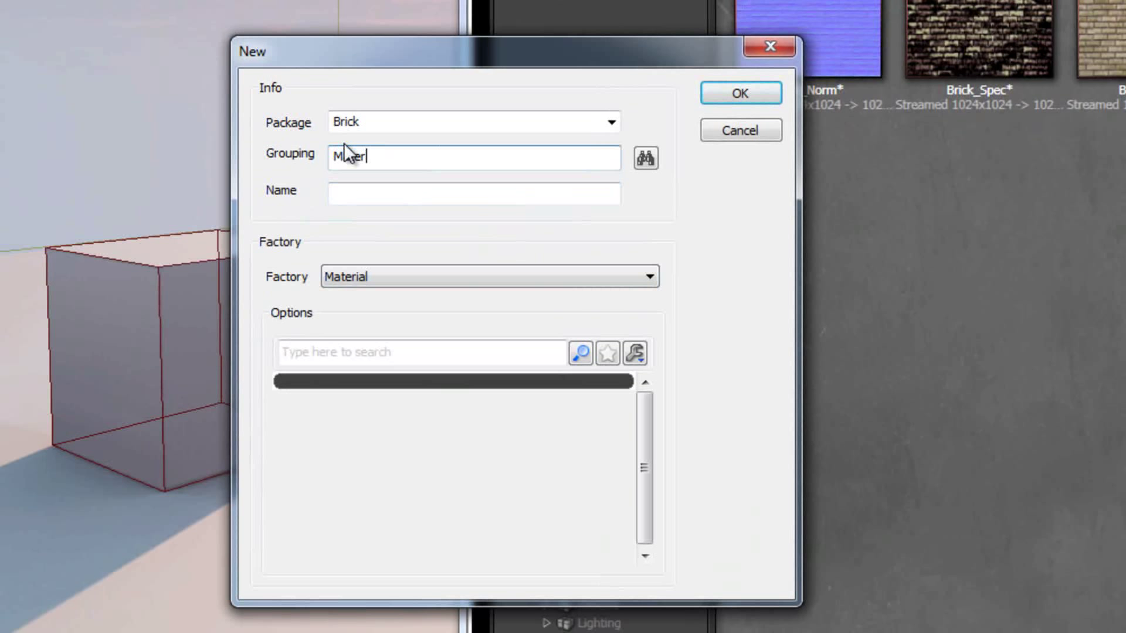
type("aterials")
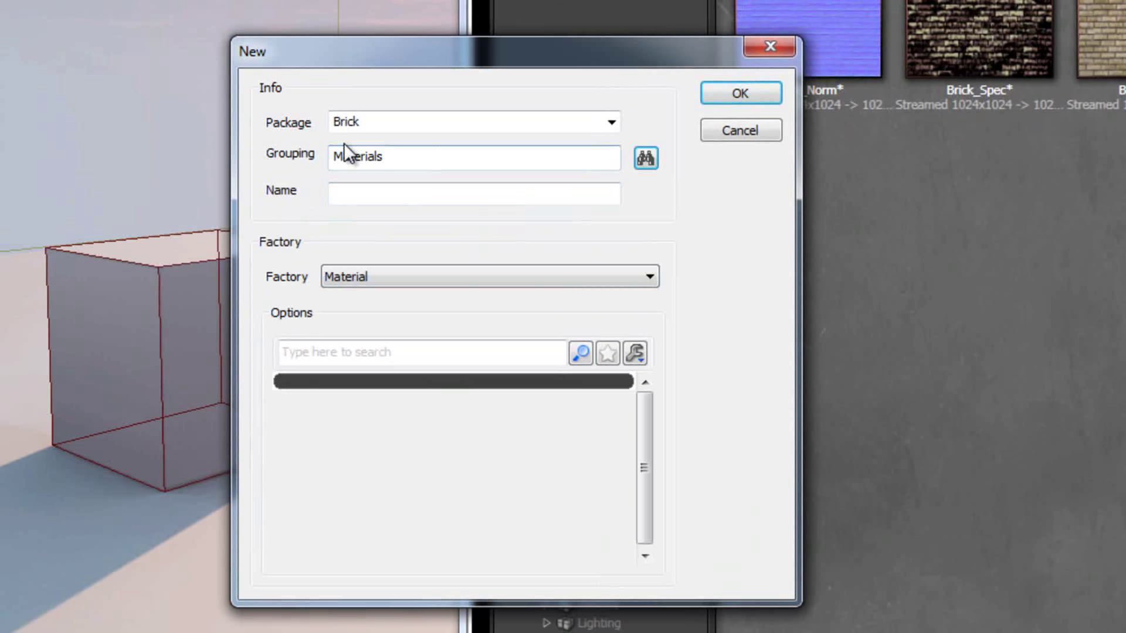
left_click(473, 193)
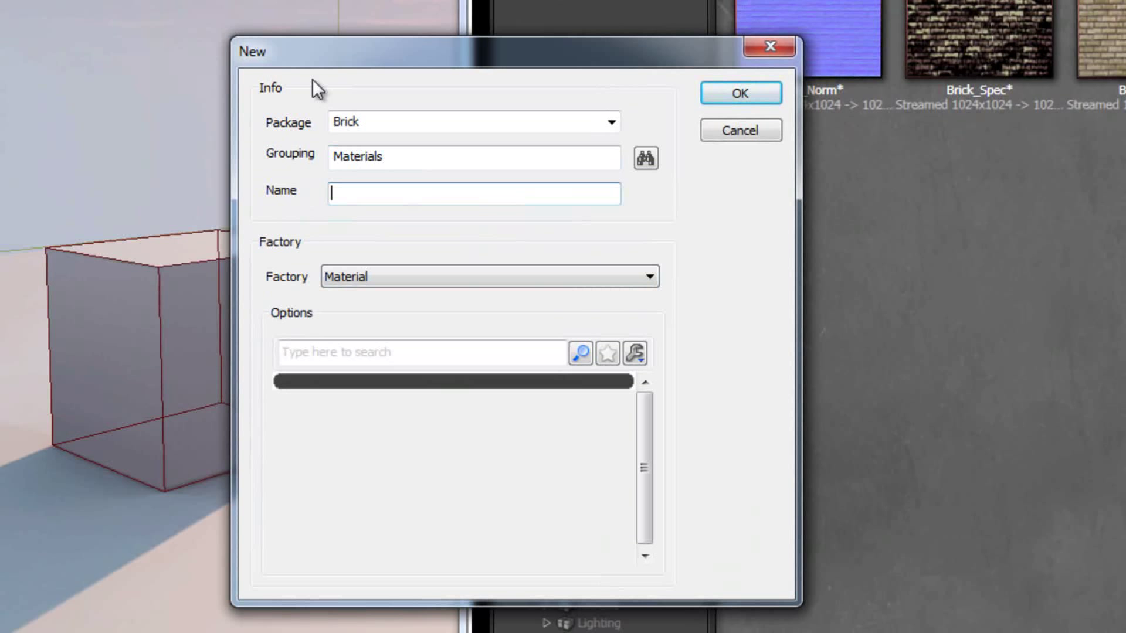
type("Brick_")
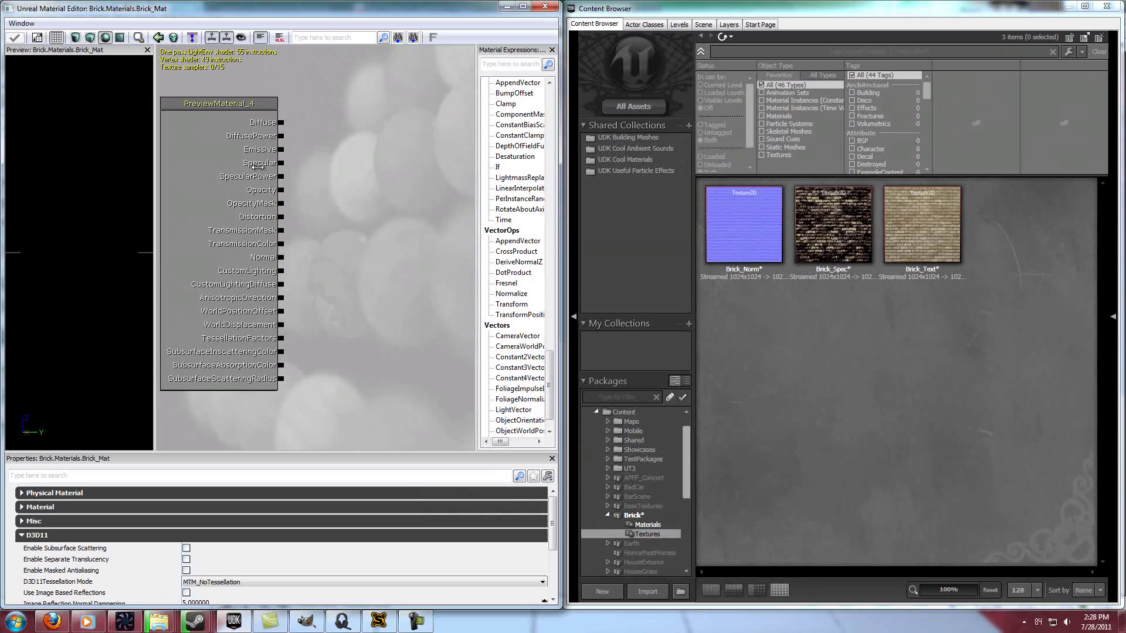
Wire Brick_Text into Diffuse and the speckled Brick_Spec into Specular
left_click(922, 226)
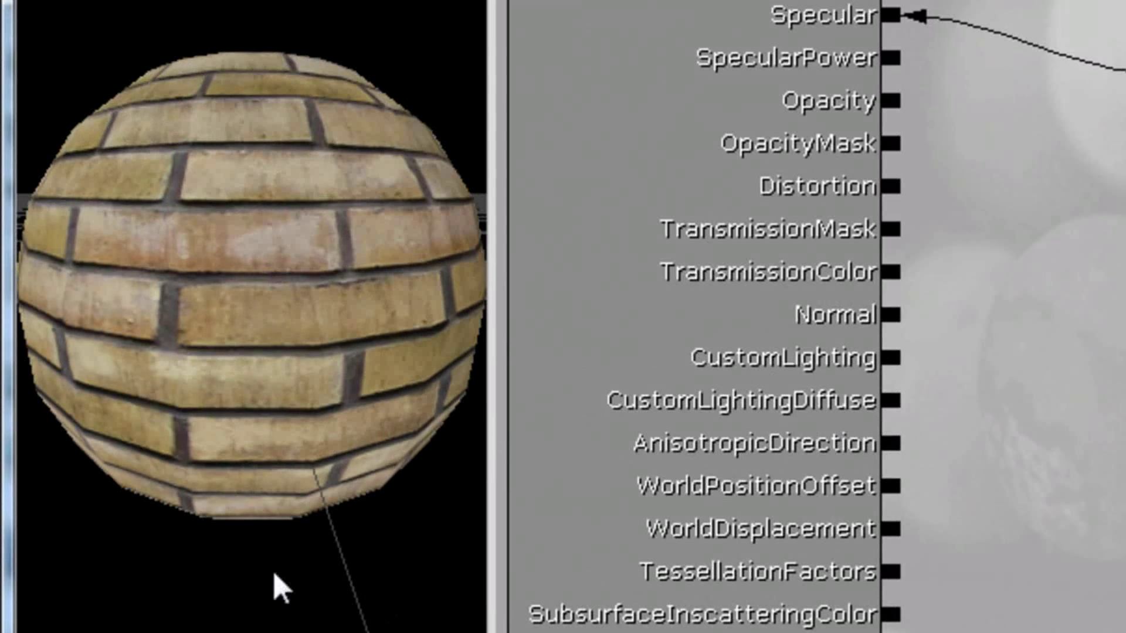
left_click_drag(281, 585, 240, 377)
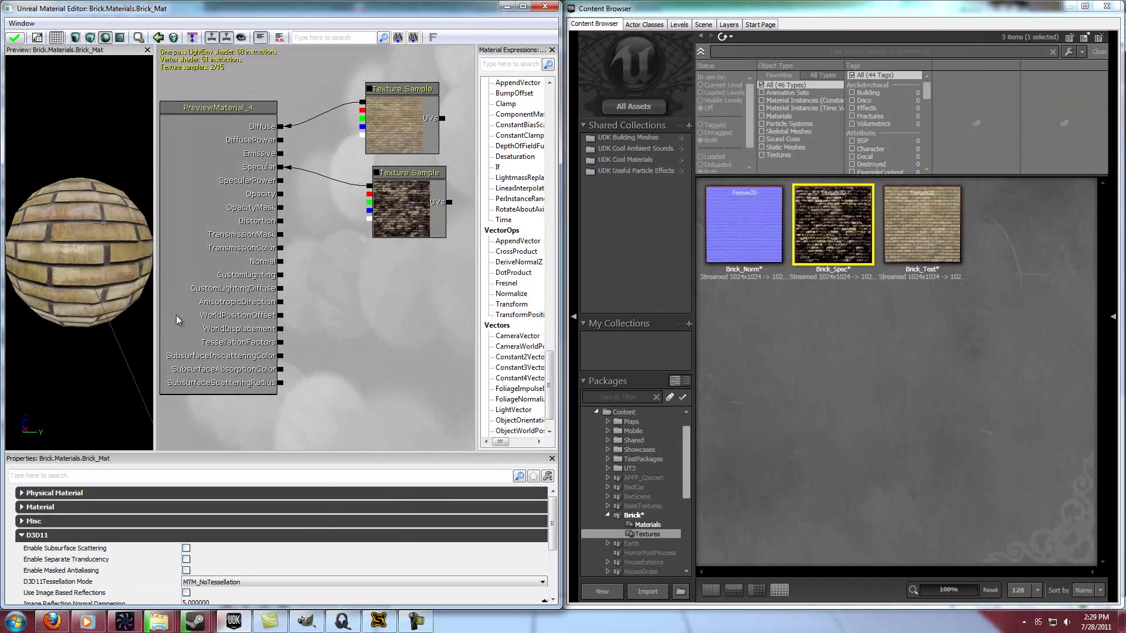
Feed the blue Brick_Norm texture into Normal and return to the level
left_click(743, 225)
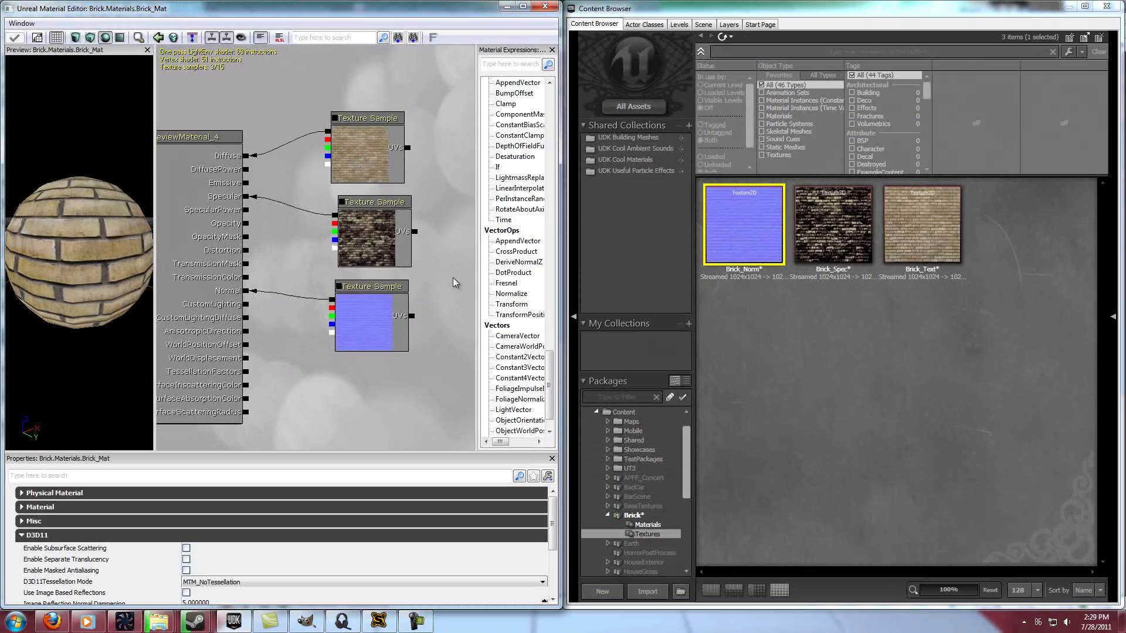
mouse_move(220, 398)
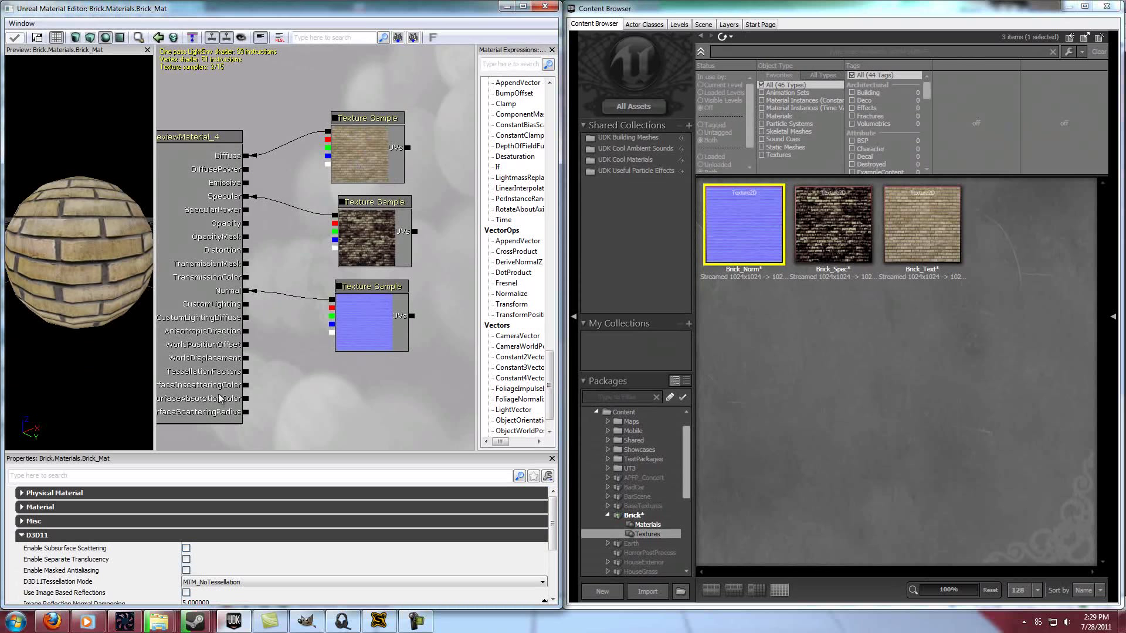
mouse_move(332, 421)
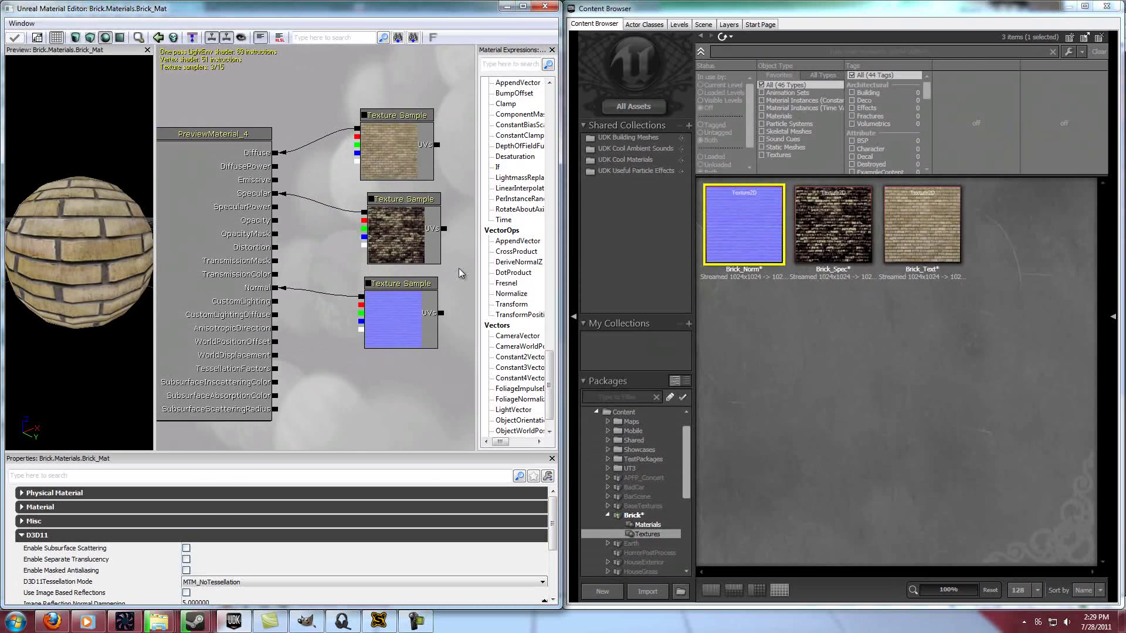
left_click(542, 8)
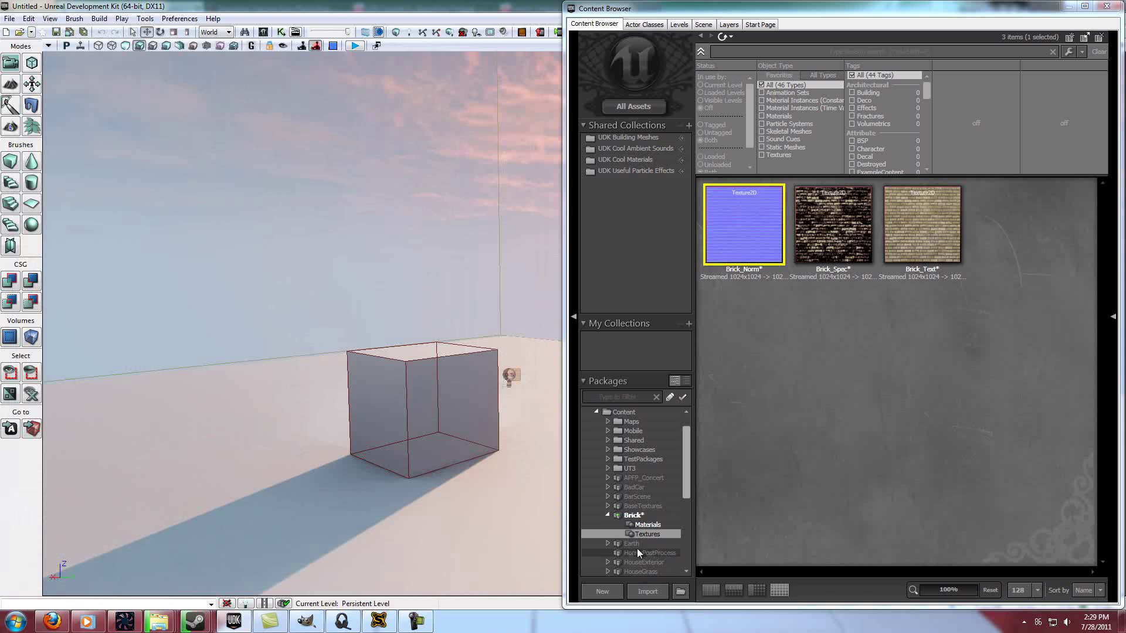
List Brick_Mat in the Materials group and select the cube brush in the viewport
left_click(647, 524)
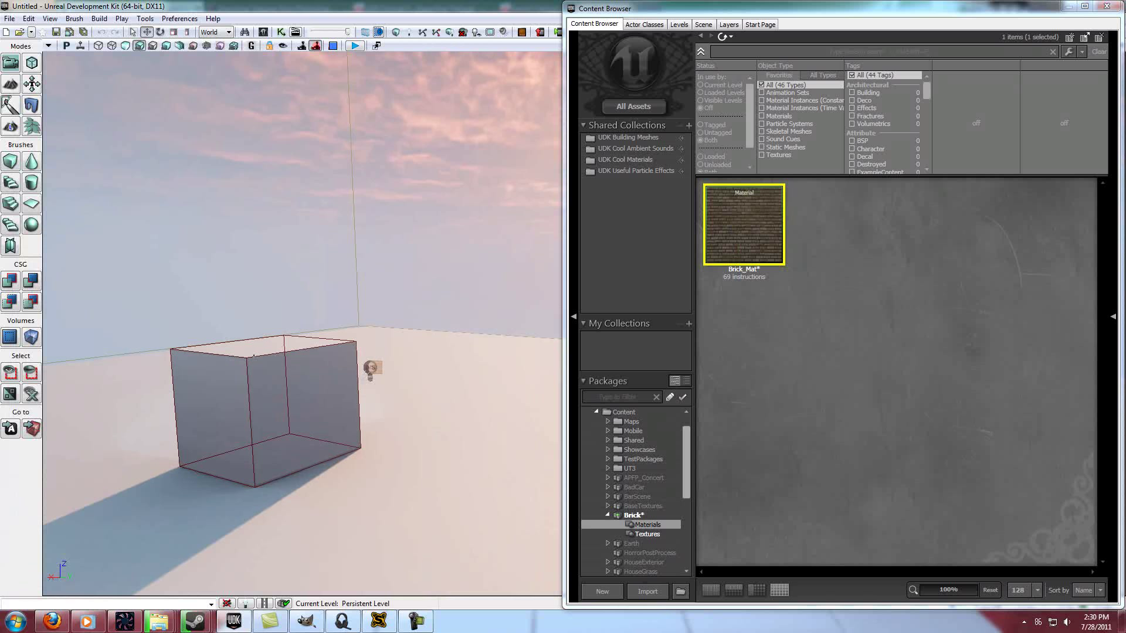
left_click(370, 366)
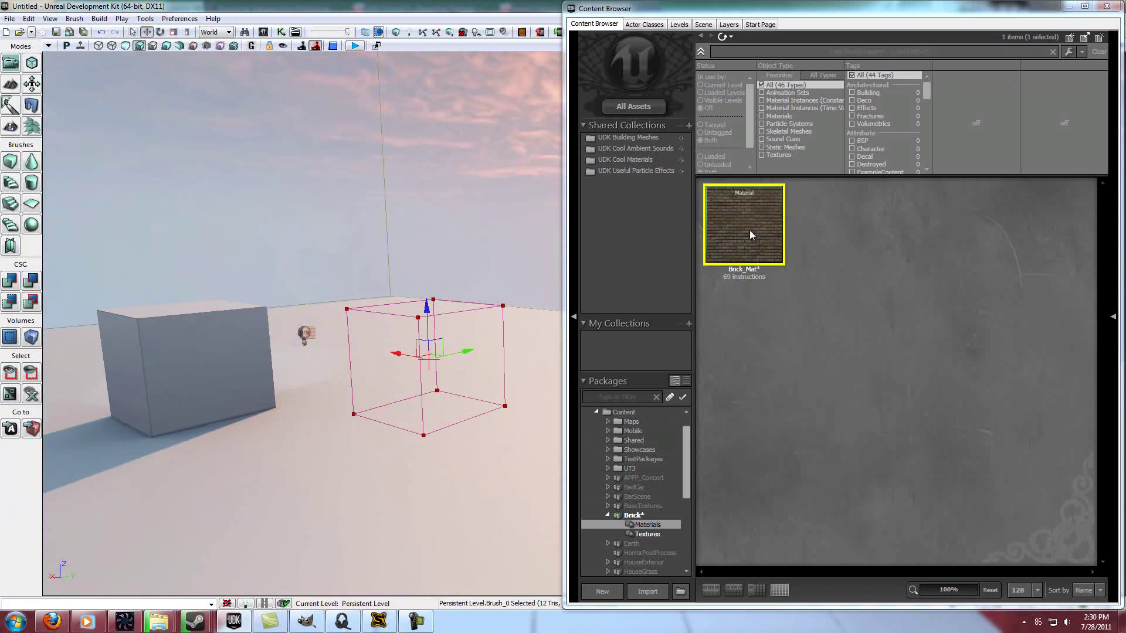
mouse_move(11, 280)
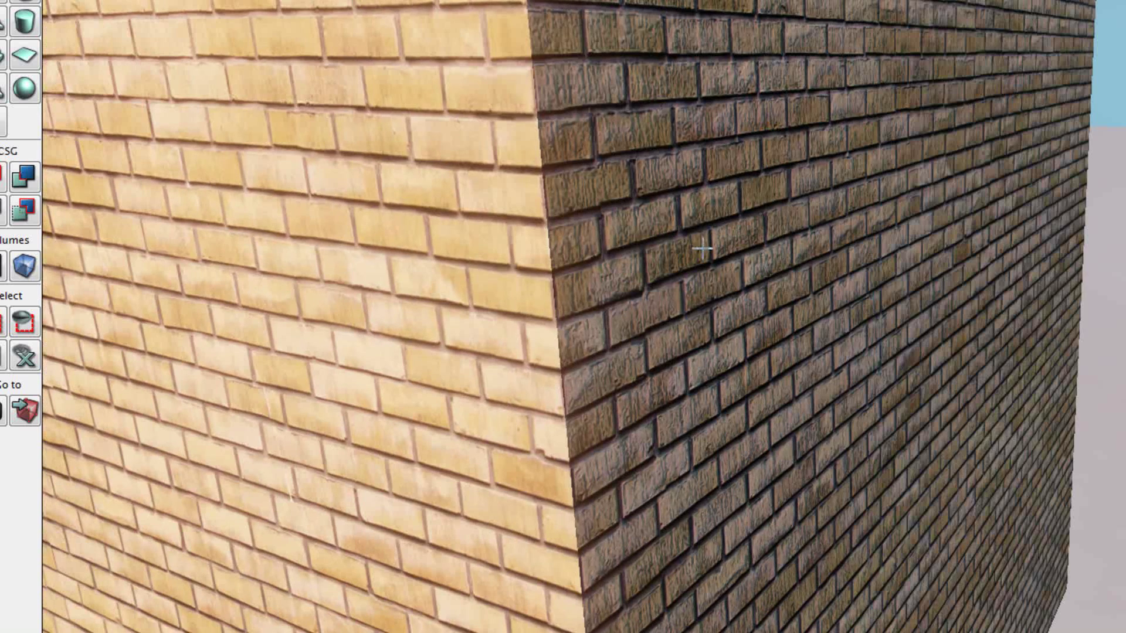
mouse_move(855, 204)
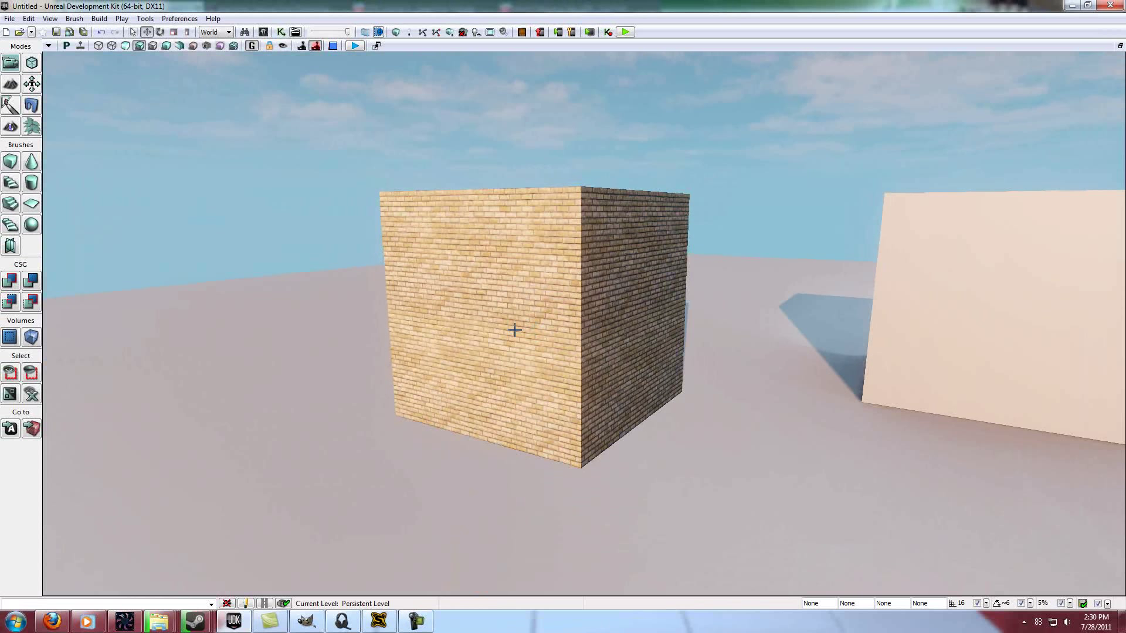
mouse_move(432, 187)
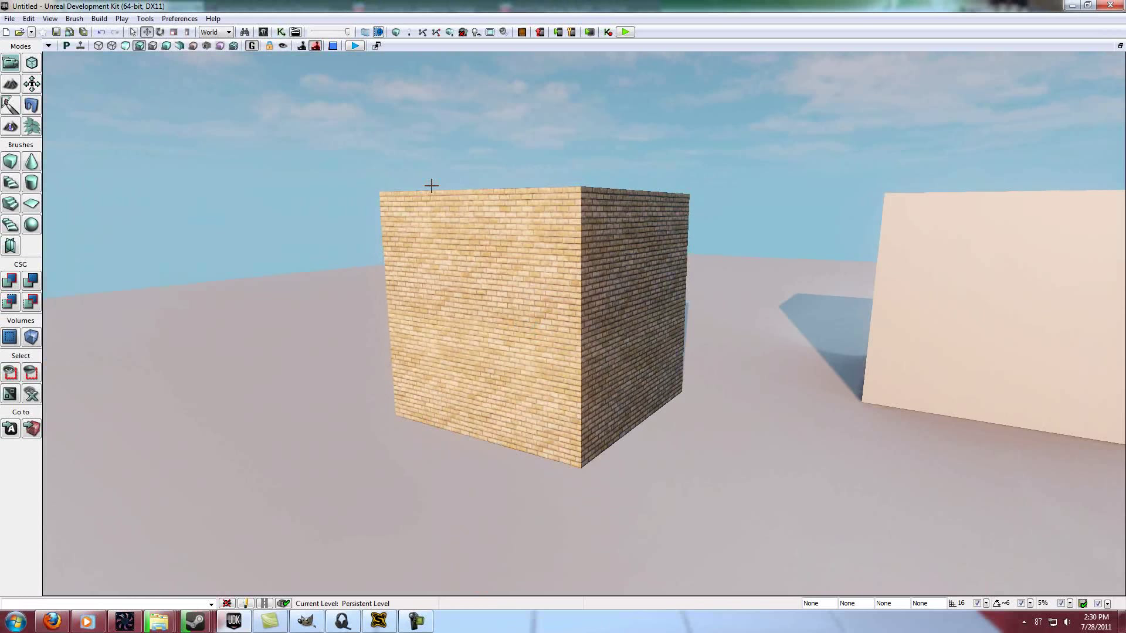
mouse_move(264, 33)
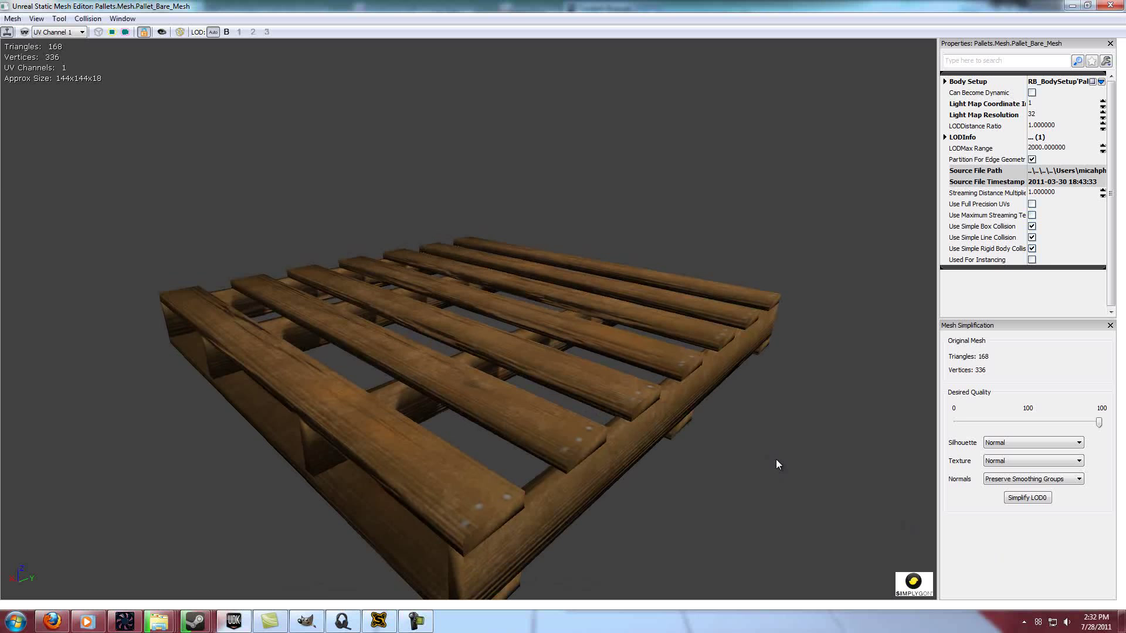
Orbit the wooden pallet mesh, then bring up Pallet_Bare_Mat in the Material Editor
left_click_drag(775, 464, 732, 431)
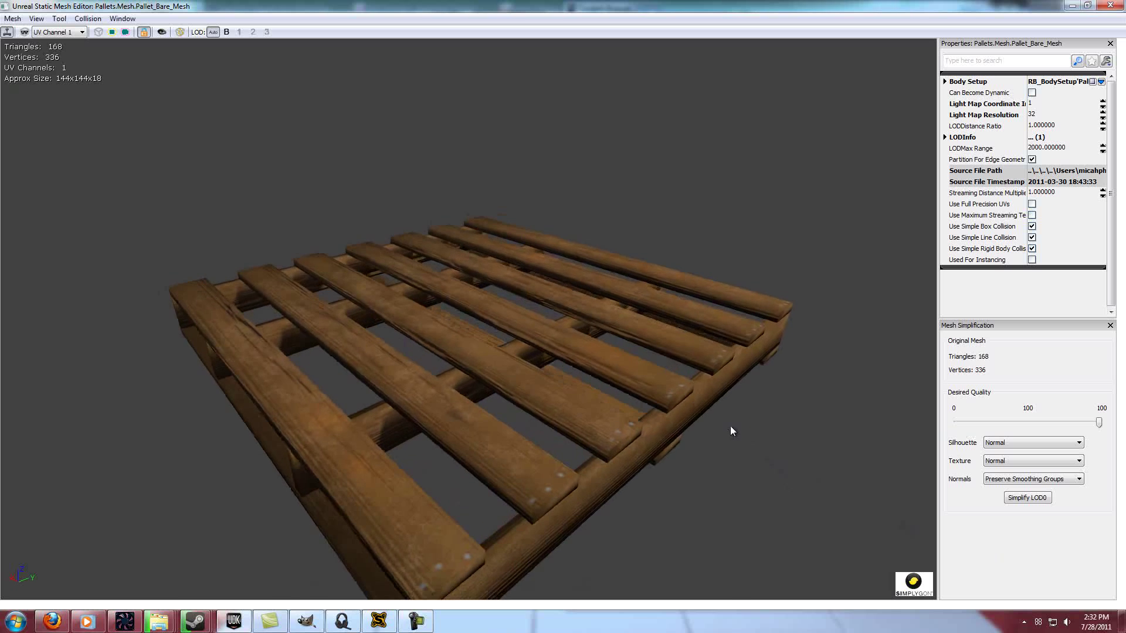
left_click_drag(732, 430, 739, 417)
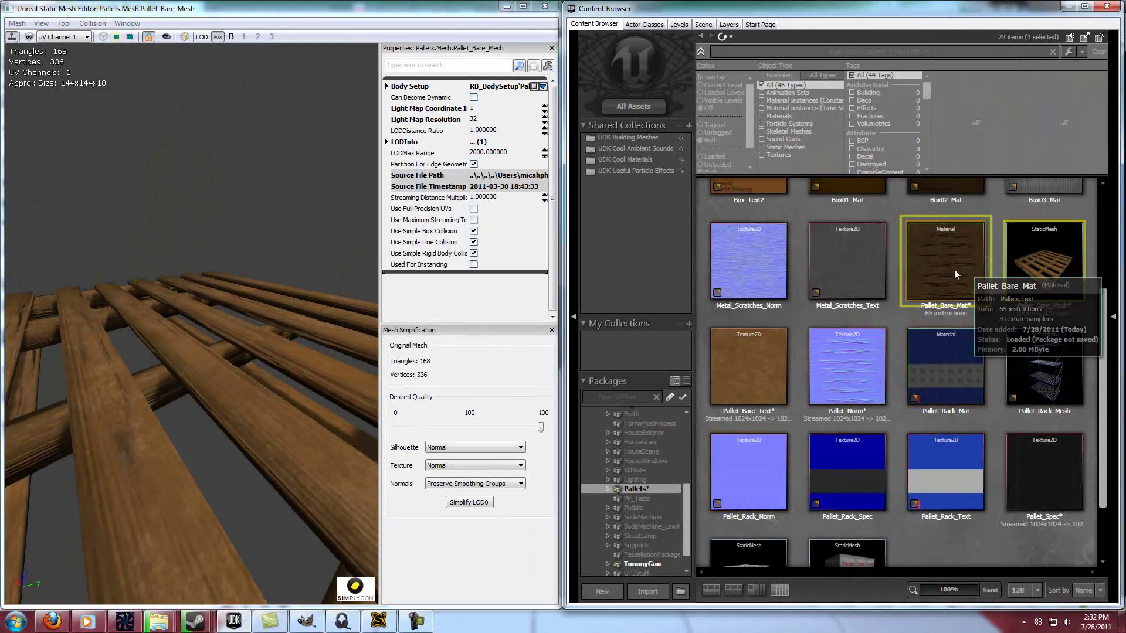
double_click(945, 260)
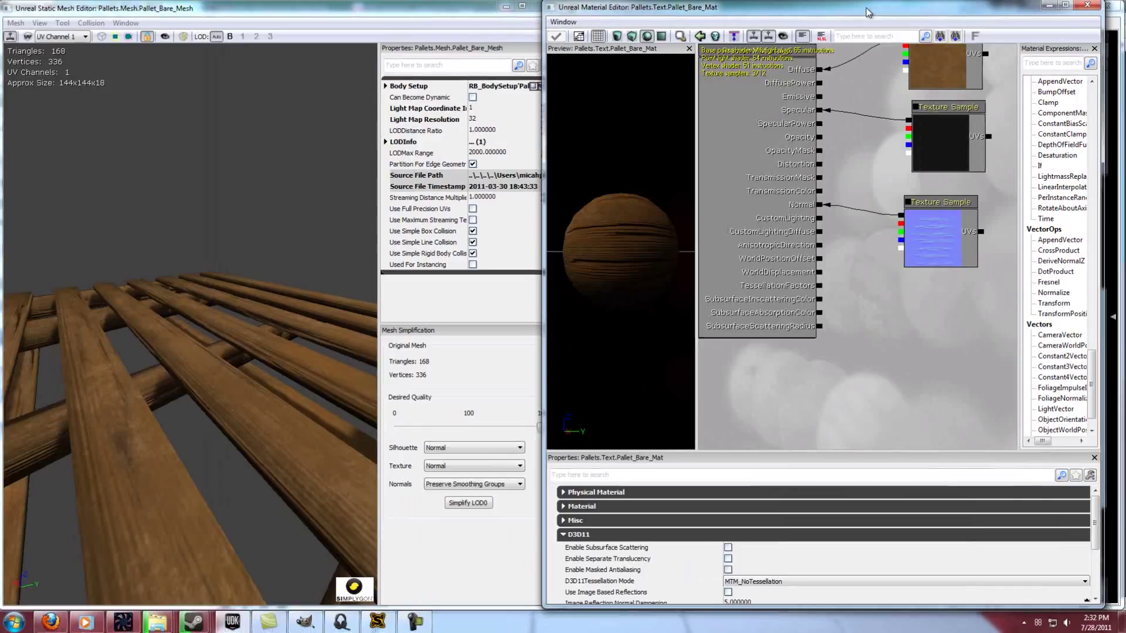